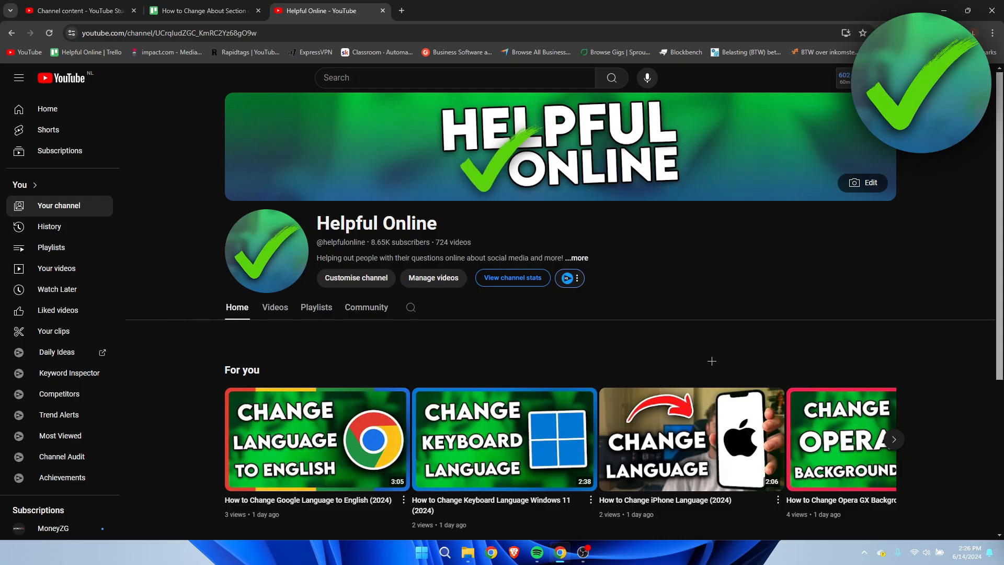
# Review the channel's About details popup twice and close it again.
pyautogui.click(575, 258)
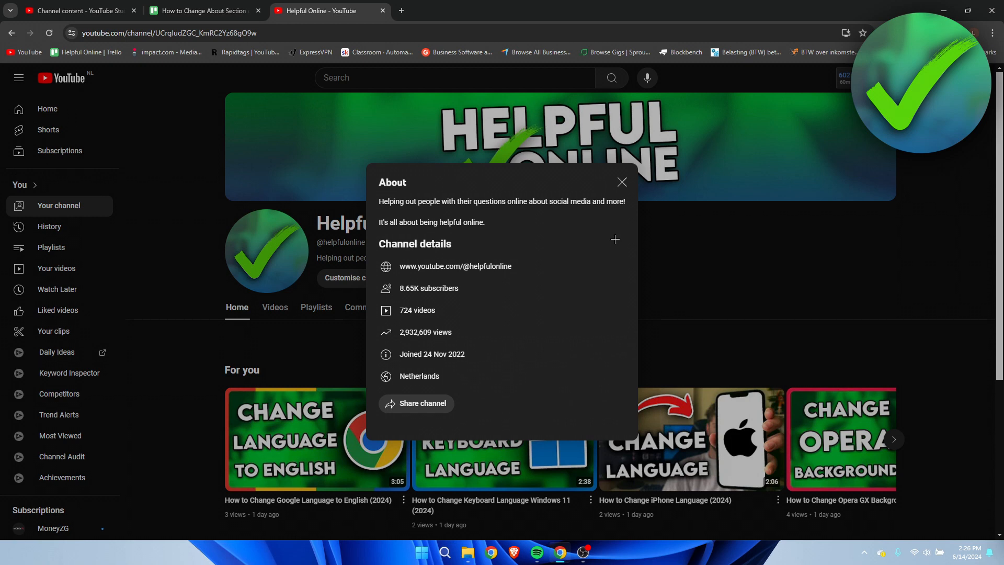
pyautogui.click(620, 182)
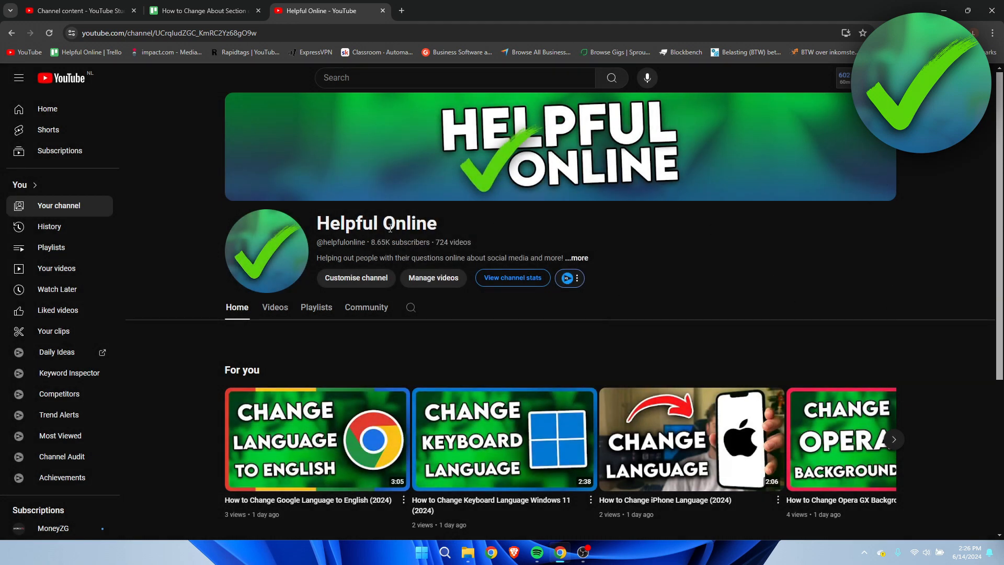
pyautogui.moveTo(647, 267)
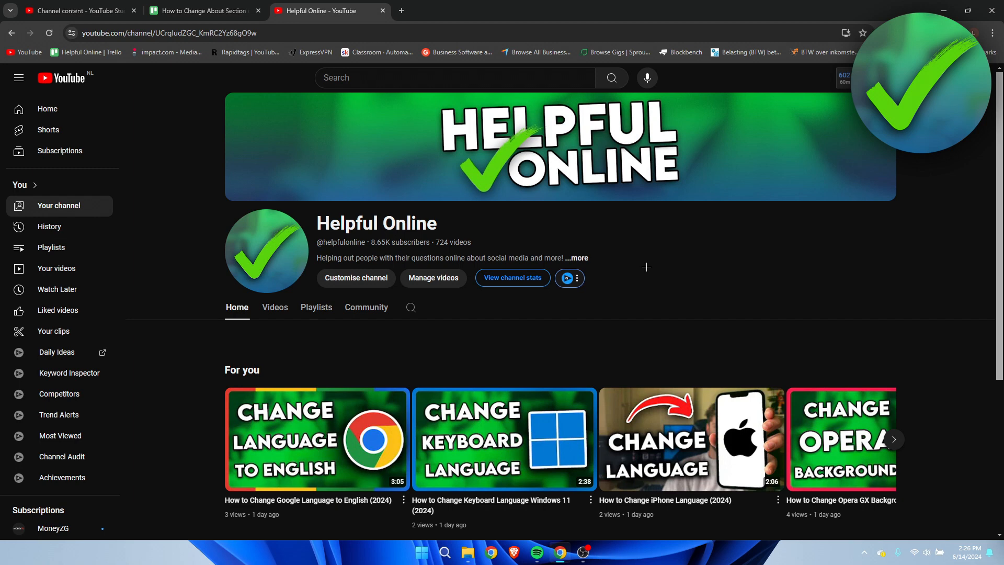
pyautogui.click(574, 259)
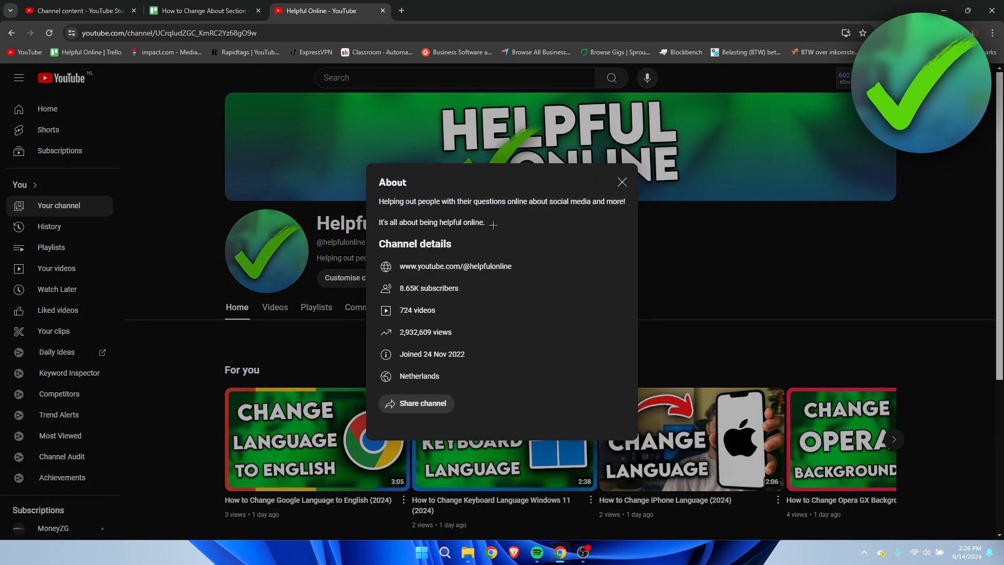
pyautogui.moveTo(620, 182)
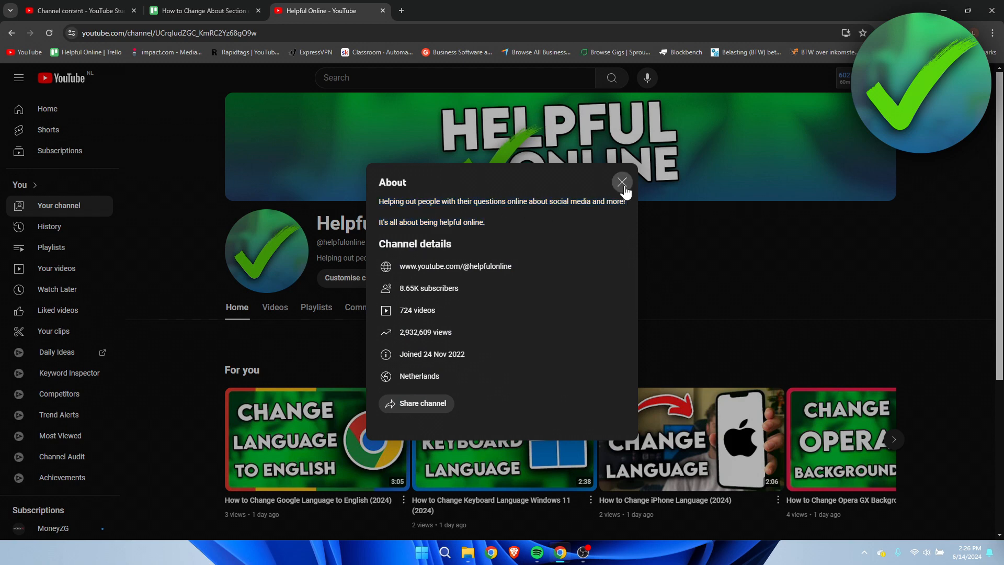
pyautogui.click(620, 182)
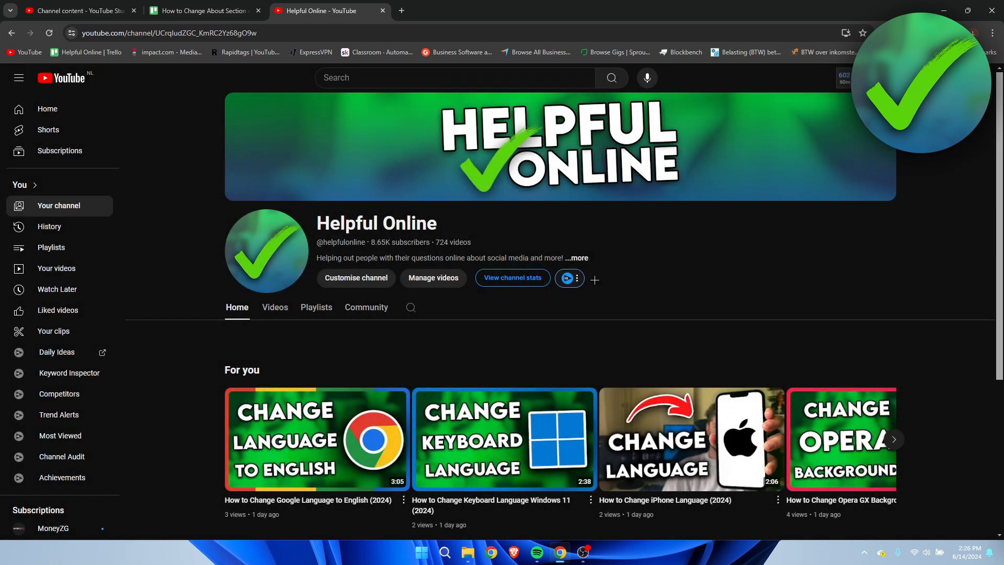
pyautogui.moveTo(356, 277)
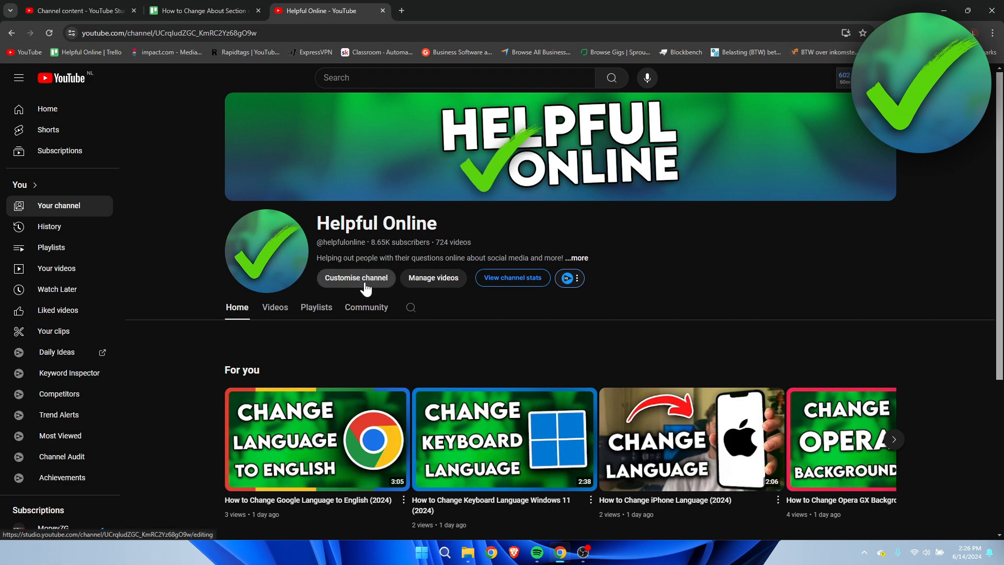
# Open Customise channel in a new tab and head to YouTube Studio from the channel tab.
pyautogui.click(356, 277)
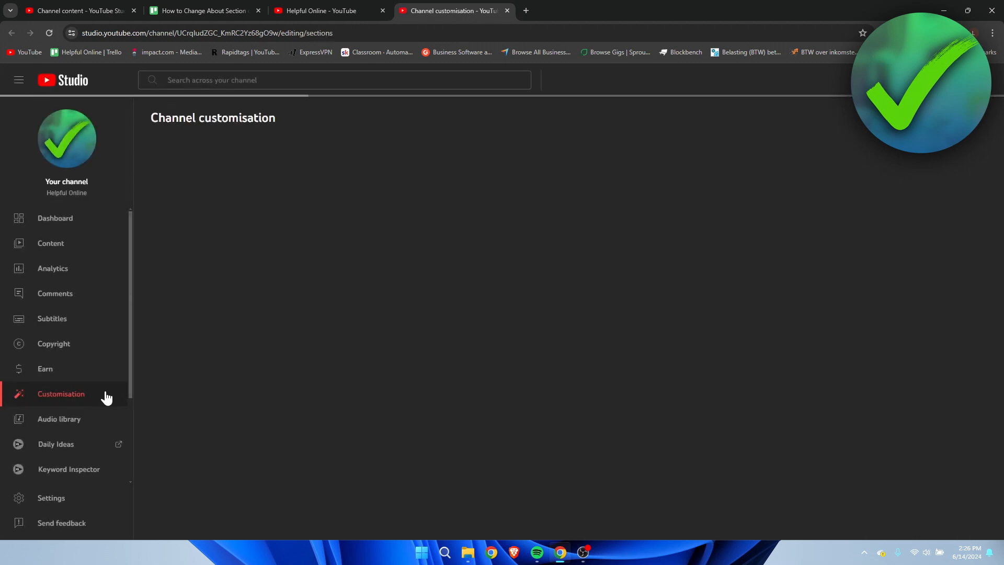
pyautogui.click(61, 393)
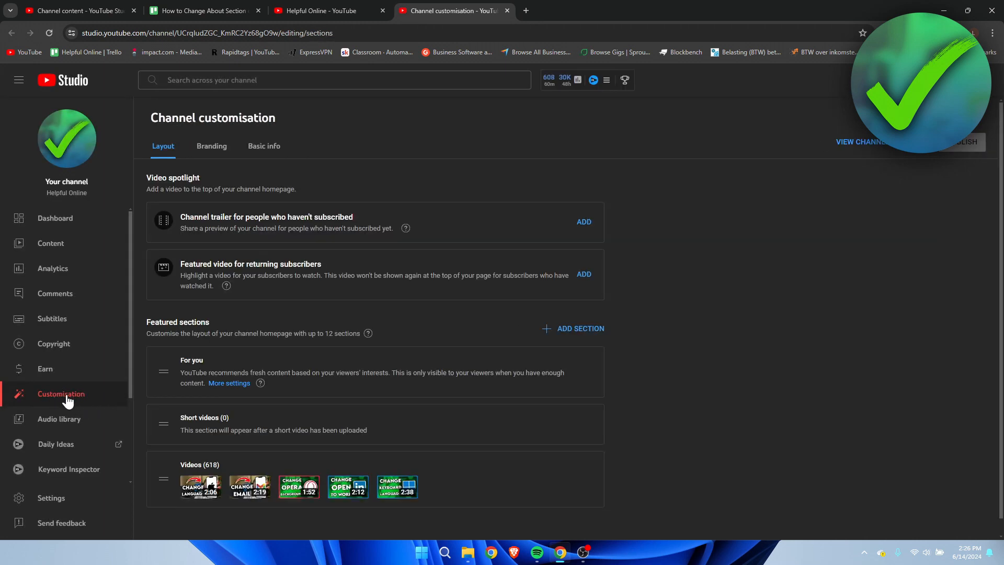
pyautogui.click(326, 10)
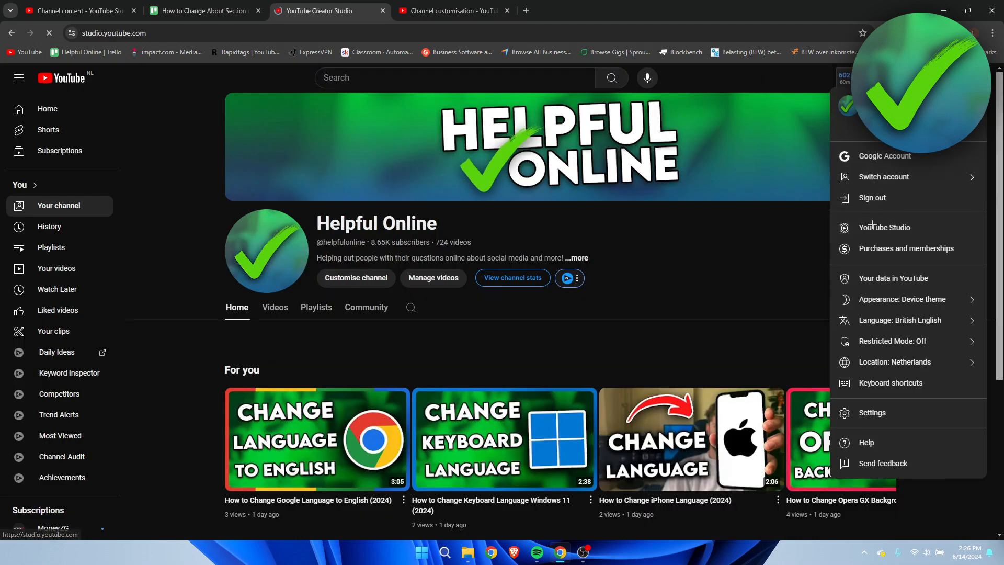
# From the Studio dashboard reach Customisation and show the Branding settings.
pyautogui.click(885, 227)
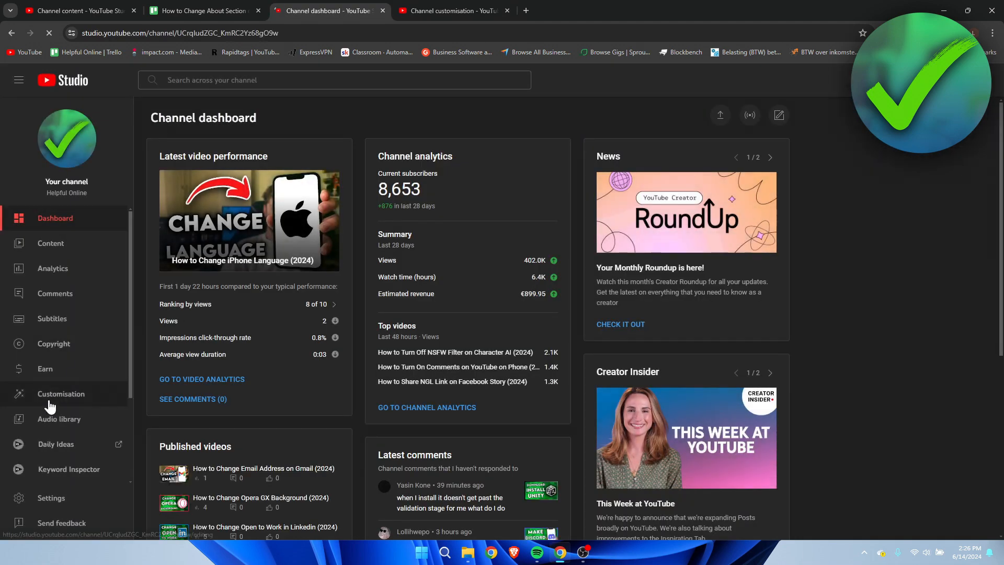
pyautogui.click(62, 394)
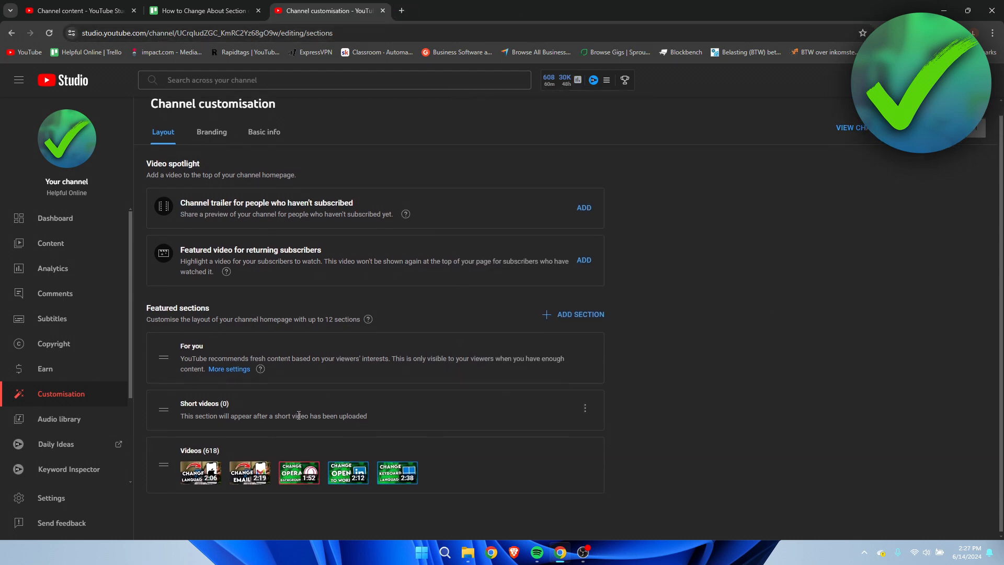
pyautogui.click(212, 132)
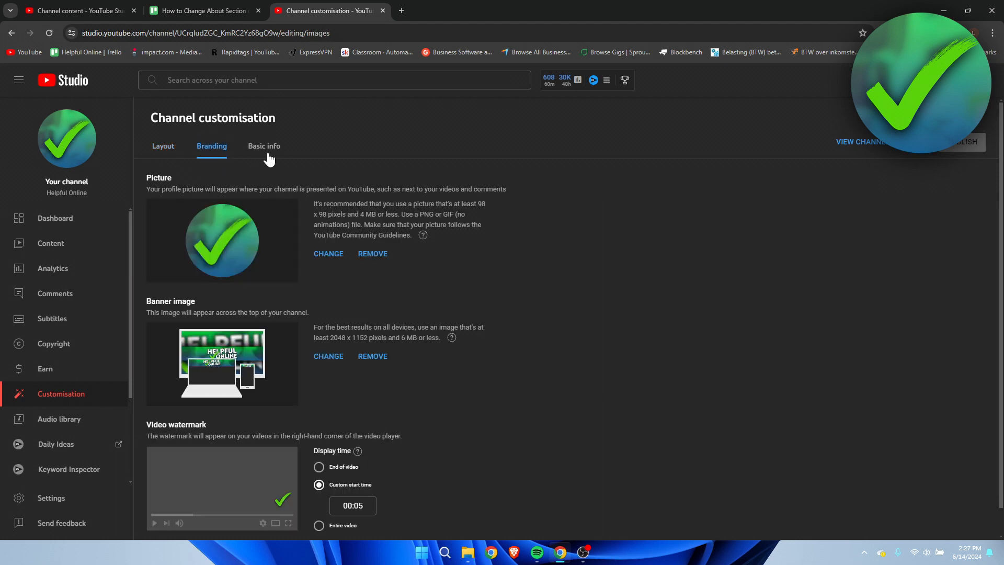
# Show Basic info and place the cursor in the channel Description field.
pyautogui.click(263, 146)
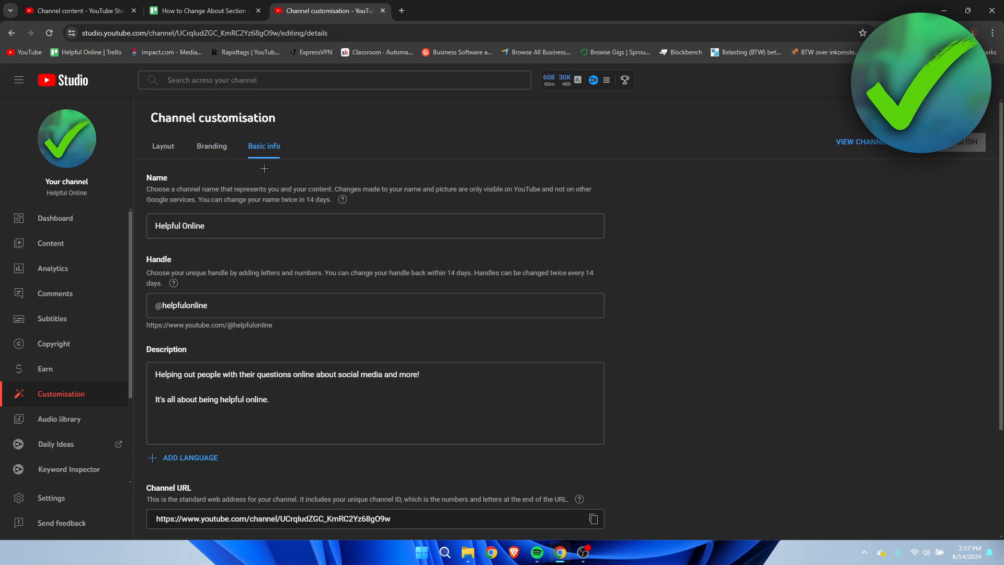
pyautogui.scroll(-3)
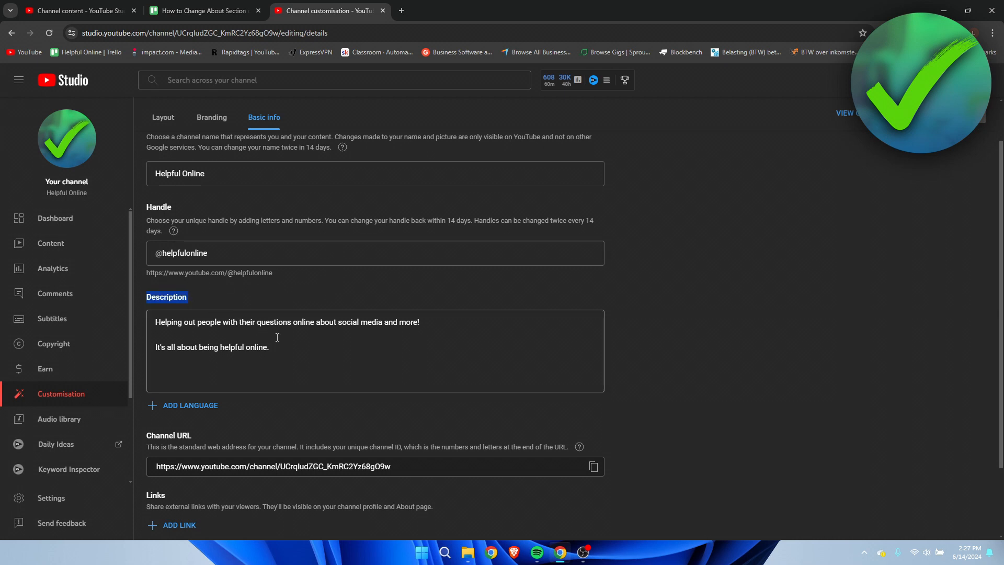
pyautogui.click(269, 348)
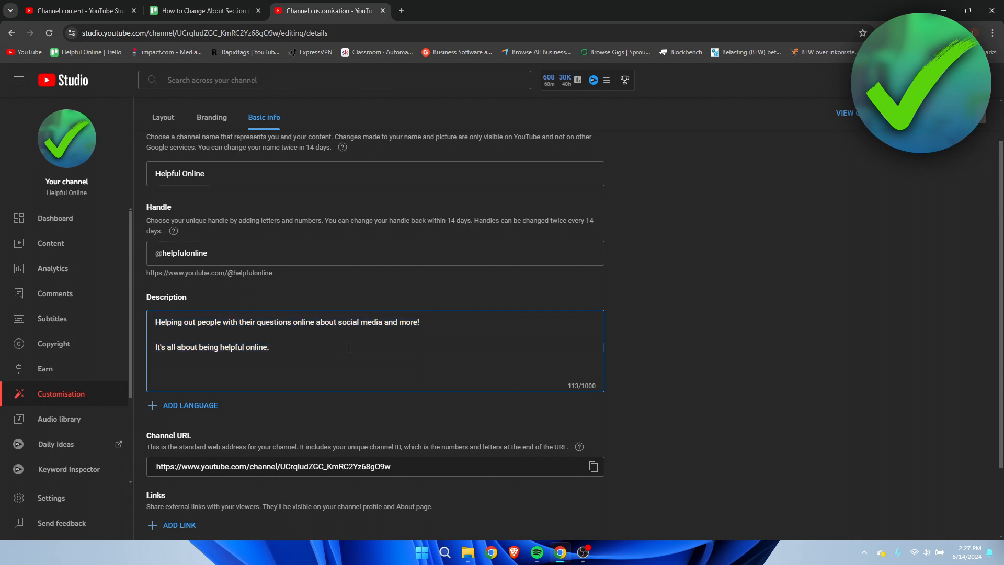
pyautogui.moveTo(226, 347)
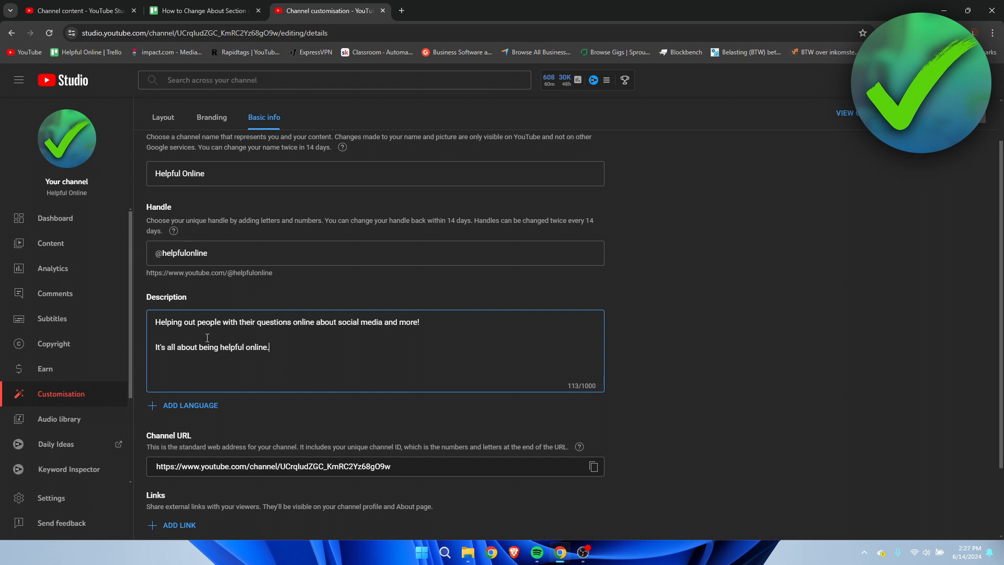
# Open the Add language Channel translation dialog and cancel it without changes.
pyautogui.scroll(-3)
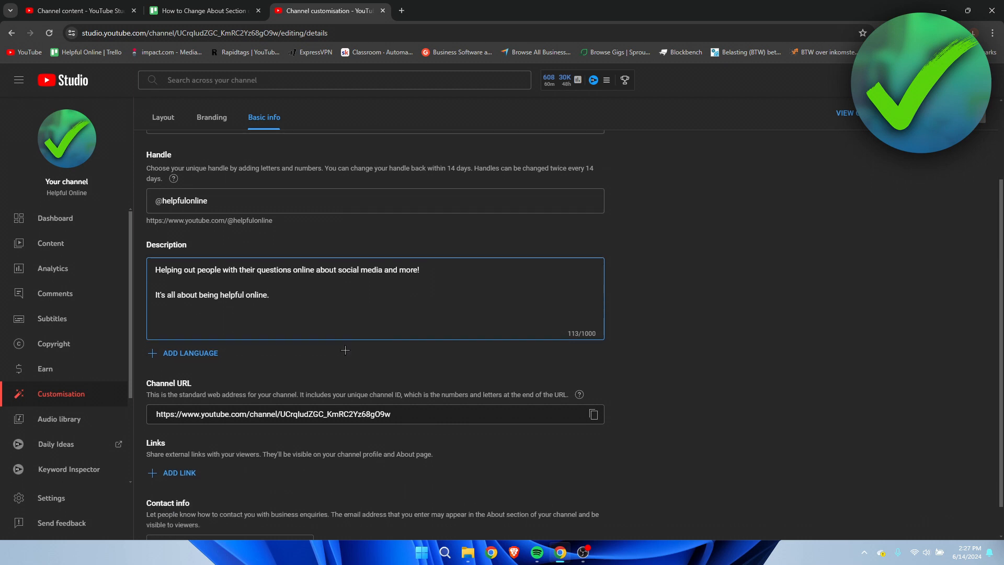
pyautogui.click(191, 352)
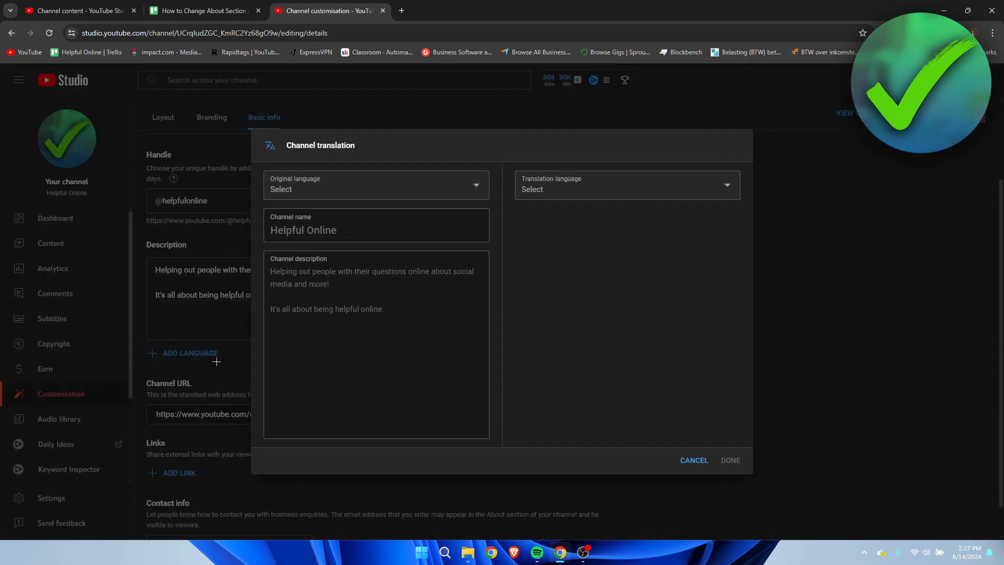
pyautogui.click(375, 185)
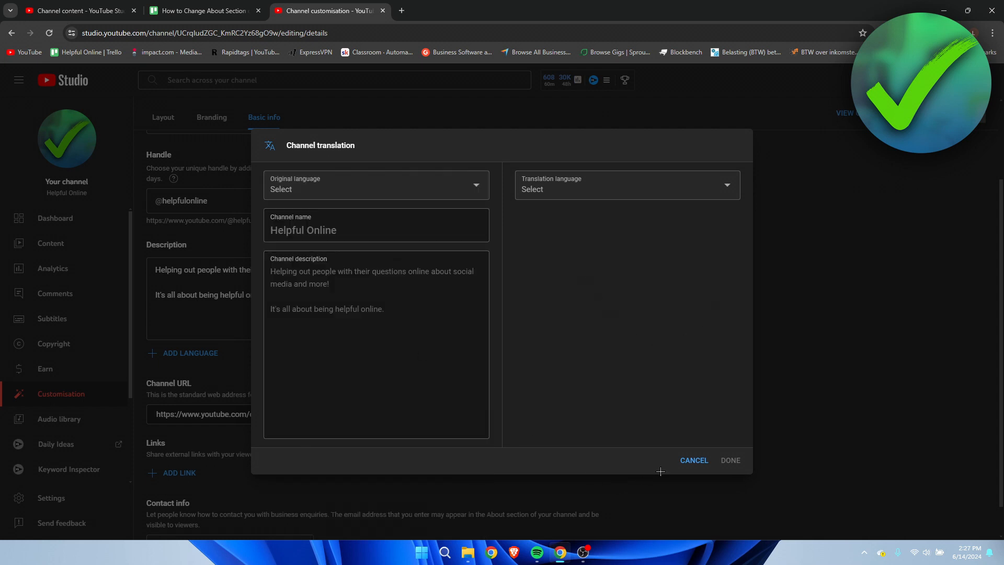
pyautogui.click(693, 460)
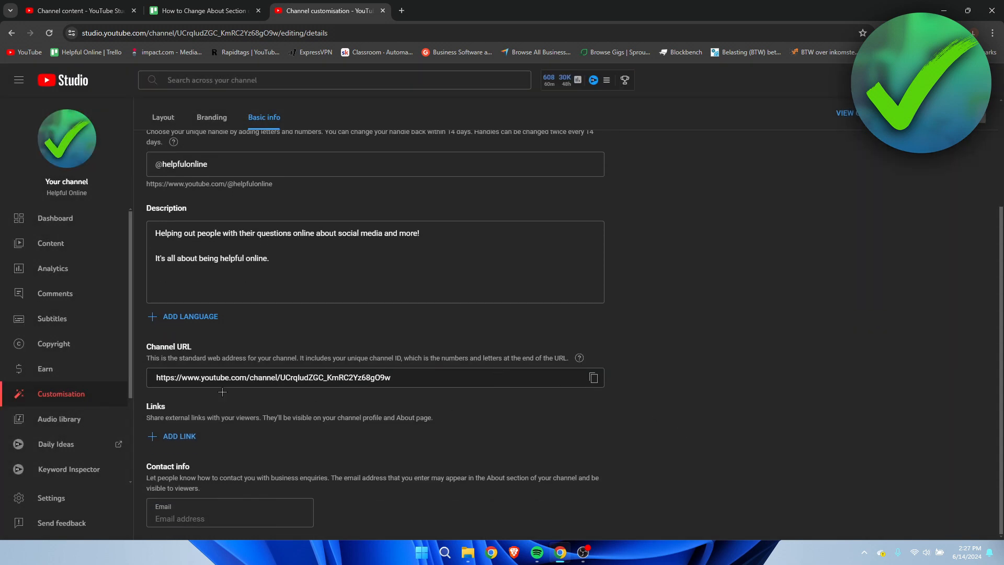
pyautogui.moveTo(197, 436)
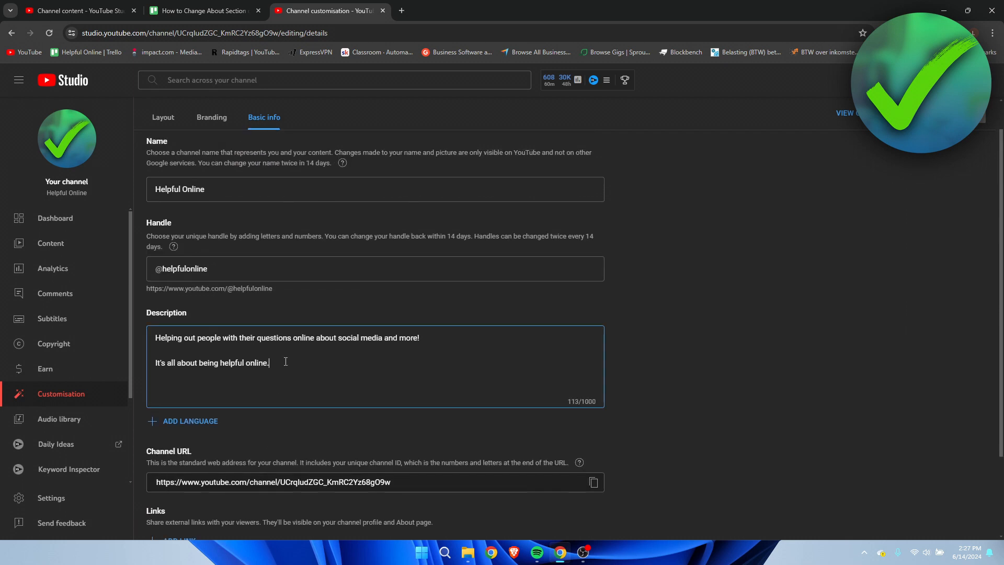
# Append 'rgsdegserfawt' to the description, publish, and go to the channel from the notification.
pyautogui.write('rgsdegserfawt')
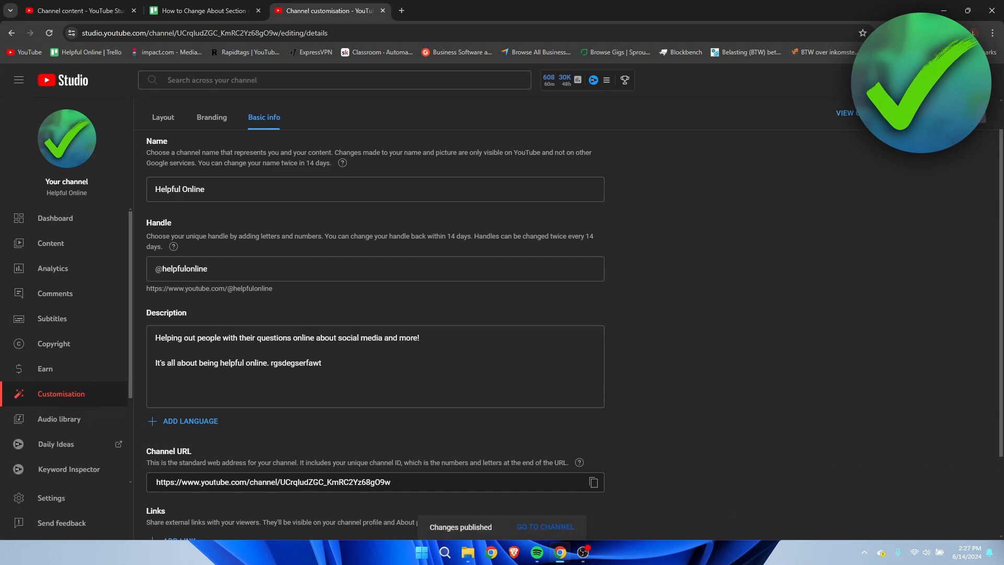
pyautogui.click(545, 526)
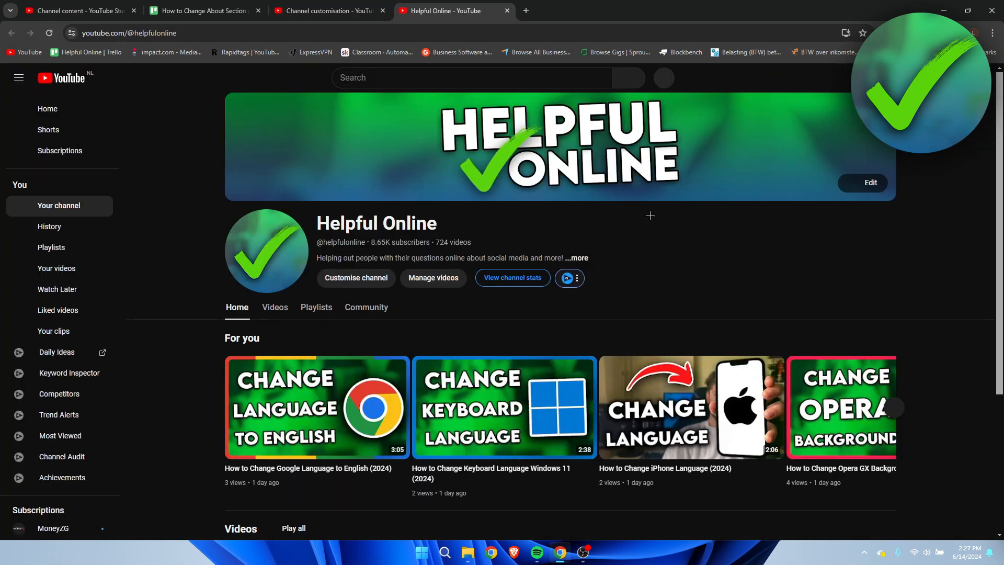
# Open the About popup to confirm the description now ends with 'rgsdegserfawt'.
pyautogui.click(574, 258)
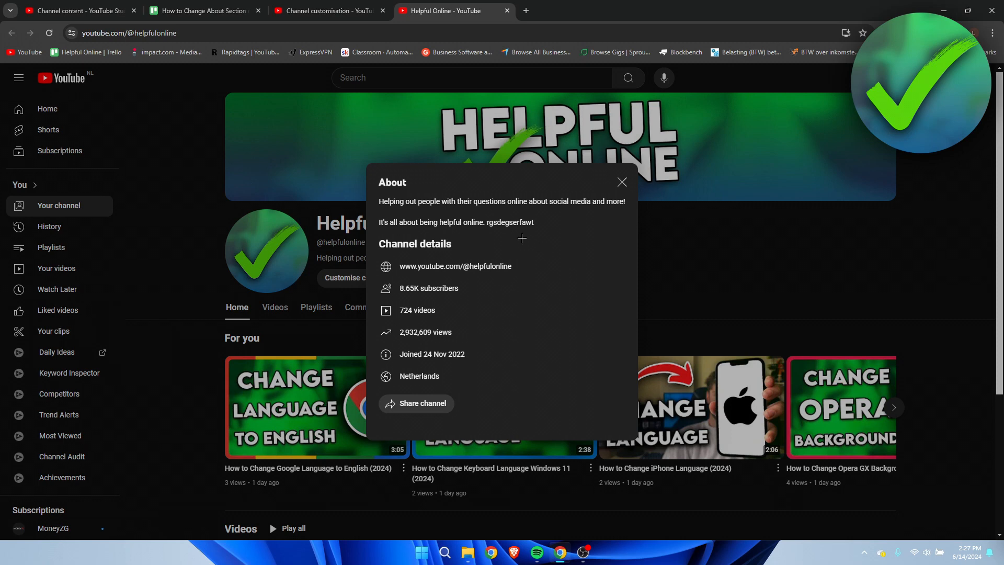
pyautogui.moveTo(569, 223)
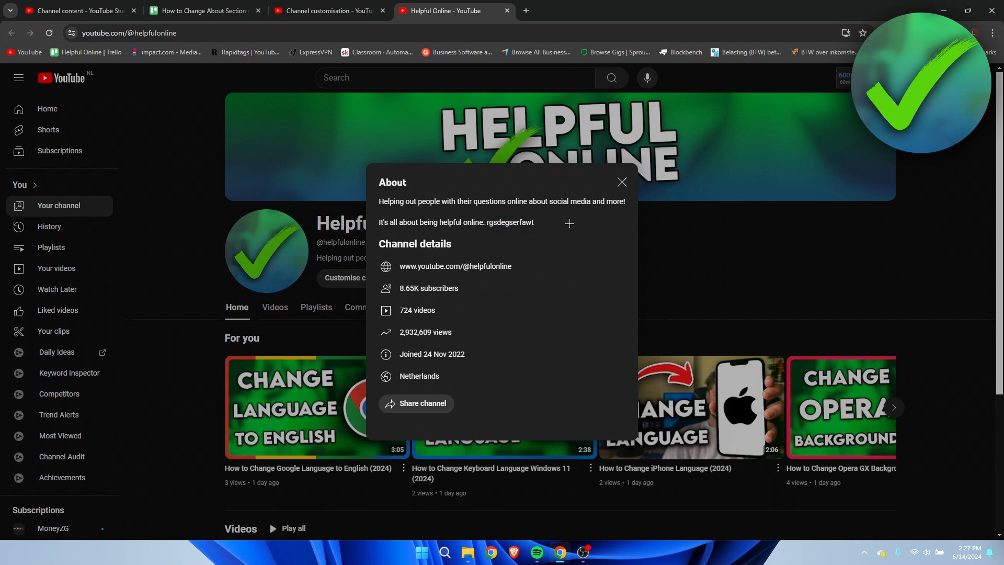